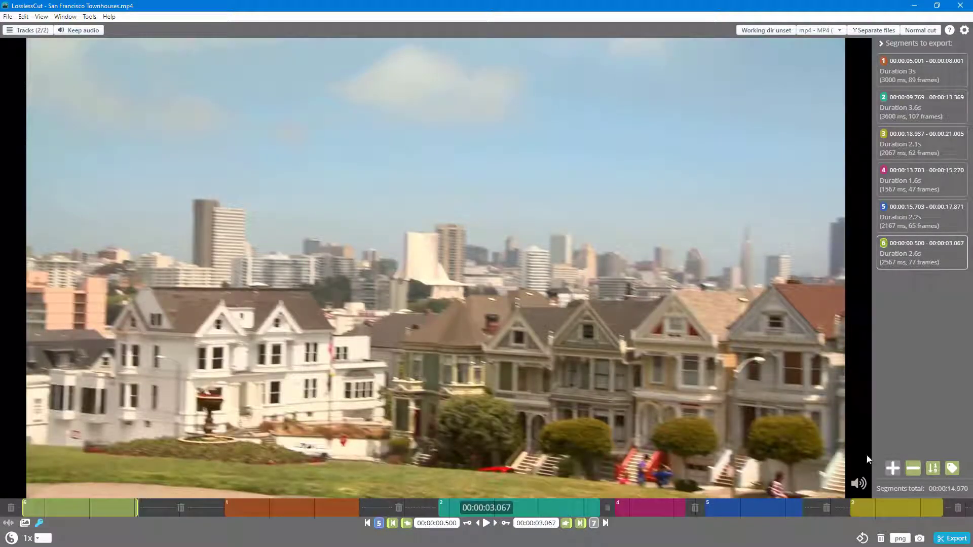
Step: Export the six marked segments of San Francisco Townhouses.mp4 as separate files
left_click(954, 538)
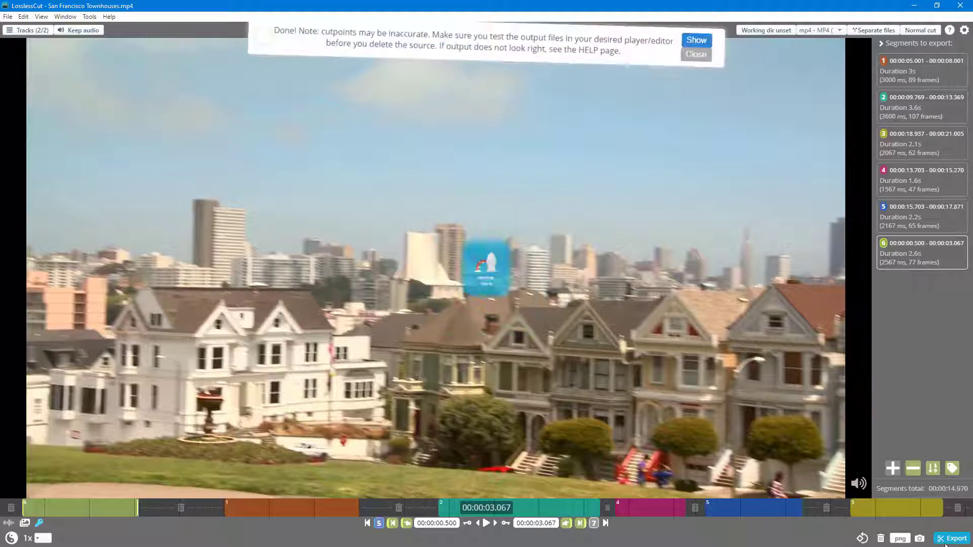
left_click(696, 40)
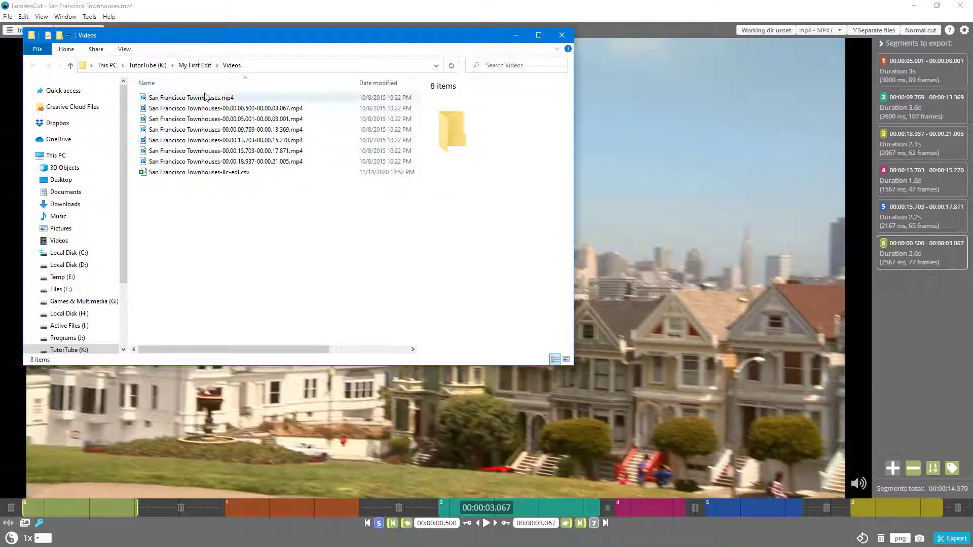
mouse_move(206, 100)
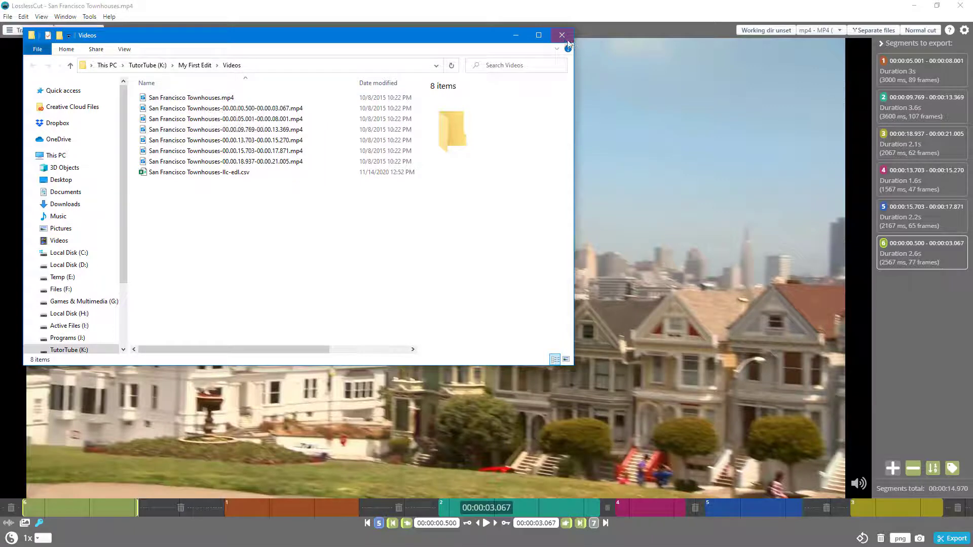
left_click(562, 35)
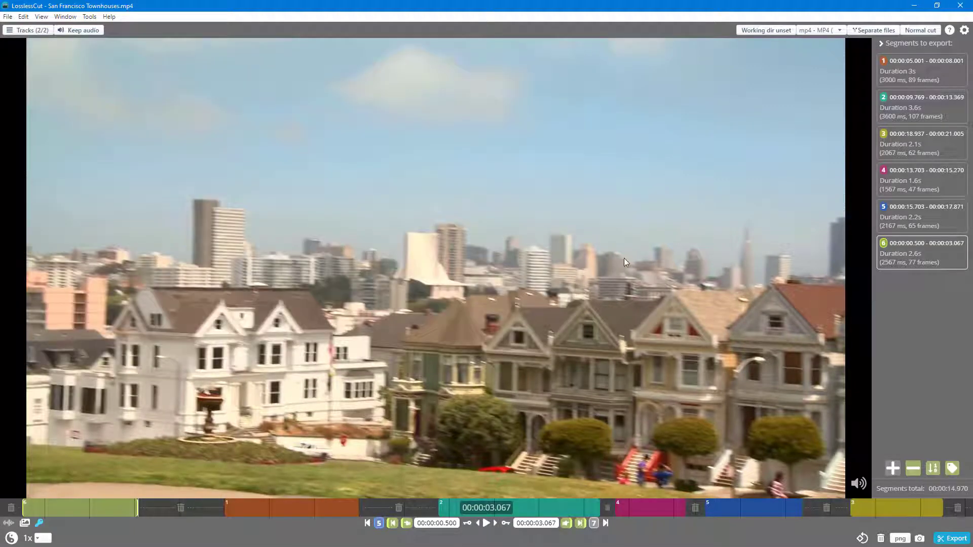
mouse_move(538, 210)
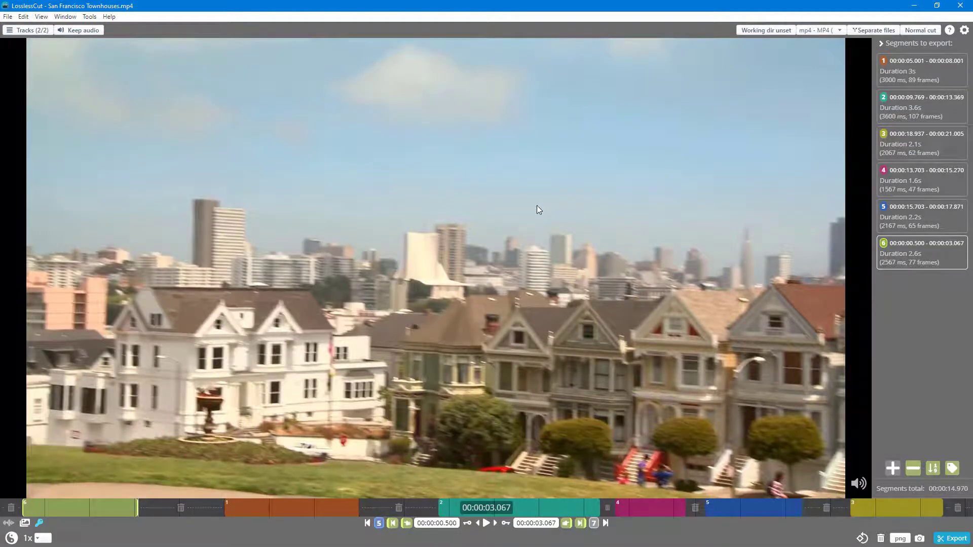
Step: Move San Francisco Townhouses.mp4 to the trash and confirm with Trash it
left_click(880, 538)
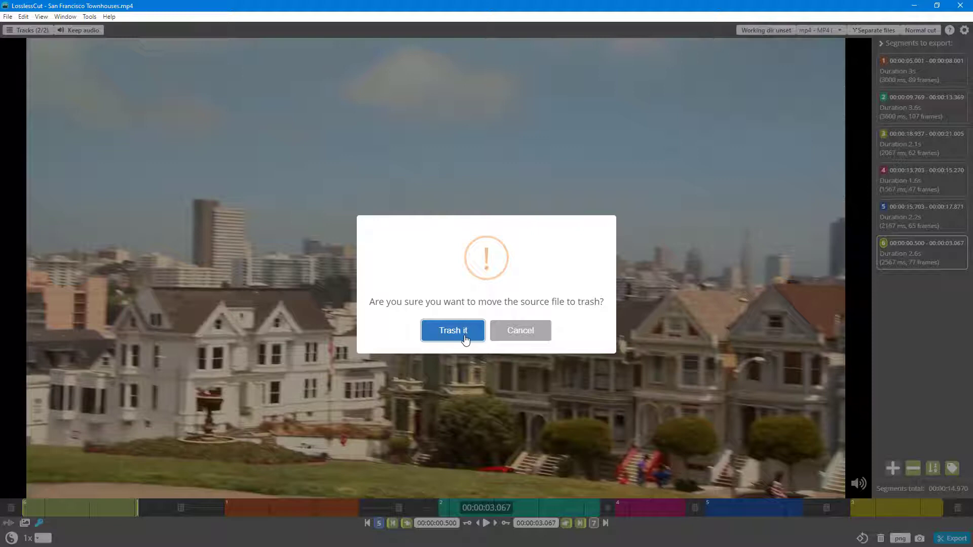
left_click(452, 331)
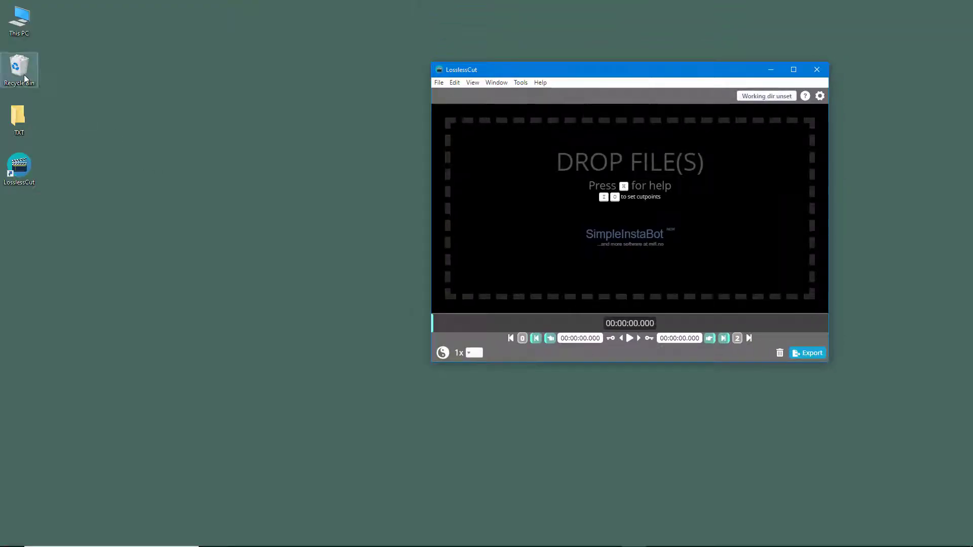
mouse_move(333, 155)
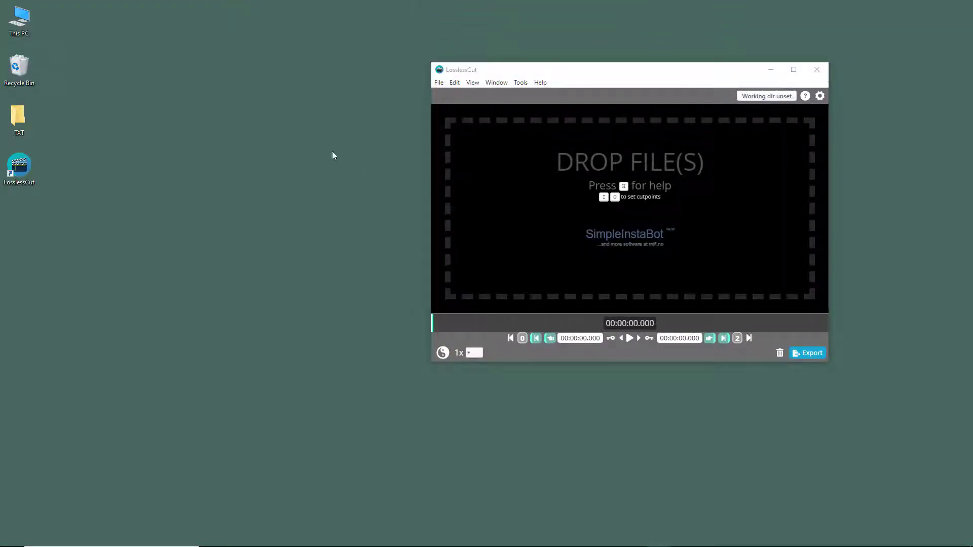
Step: Maximize the empty LosslessCut window via its title bar
double_click(19, 64)
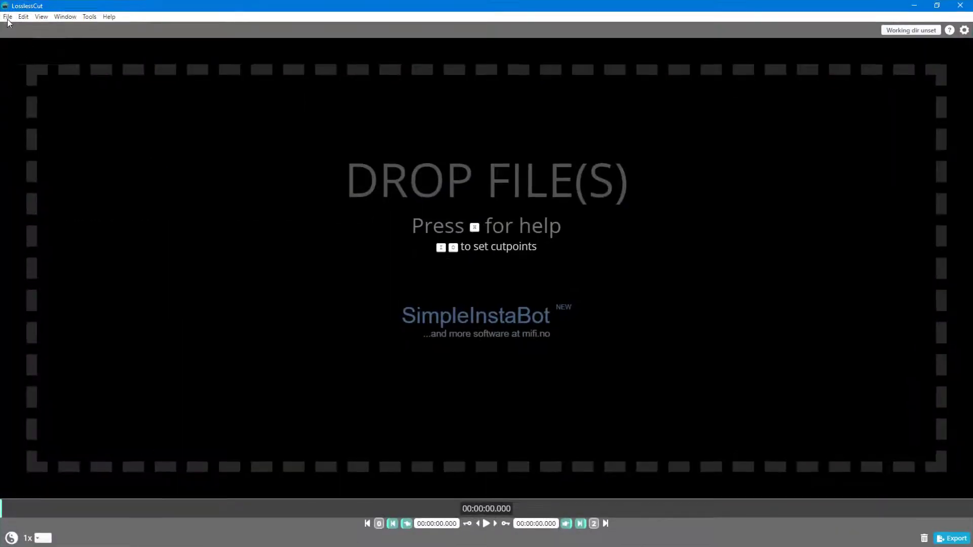
Step: Choose File > Open to list the Videos folder and exported clips
left_click(6, 17)
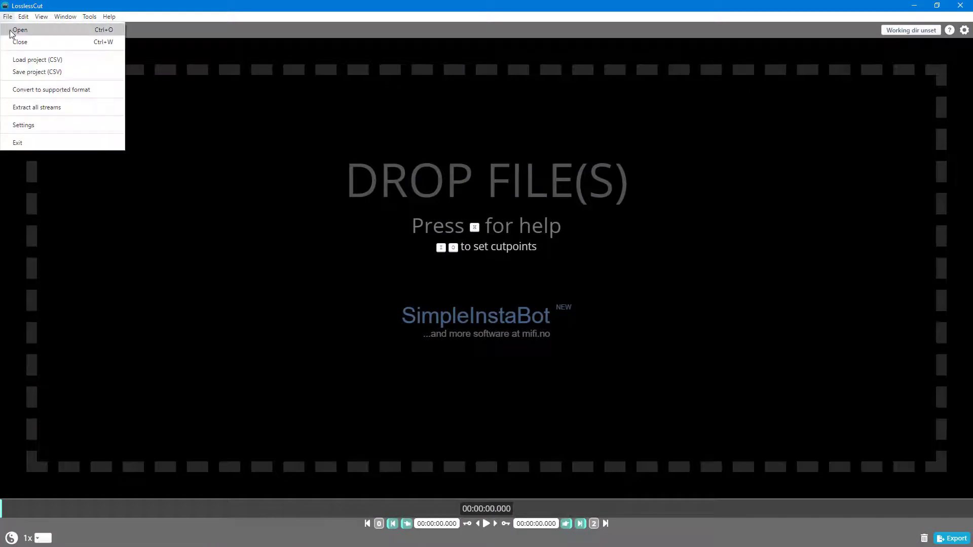
left_click(16, 29)
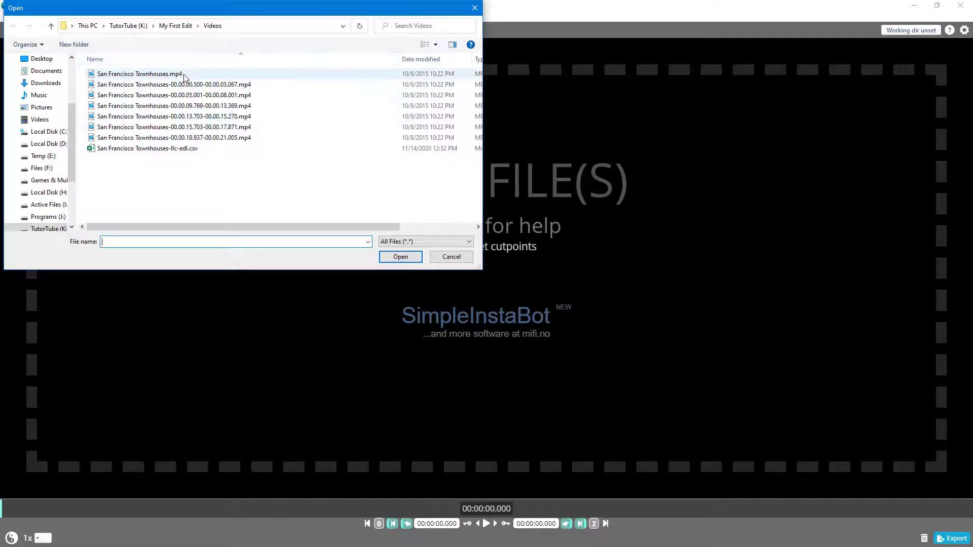